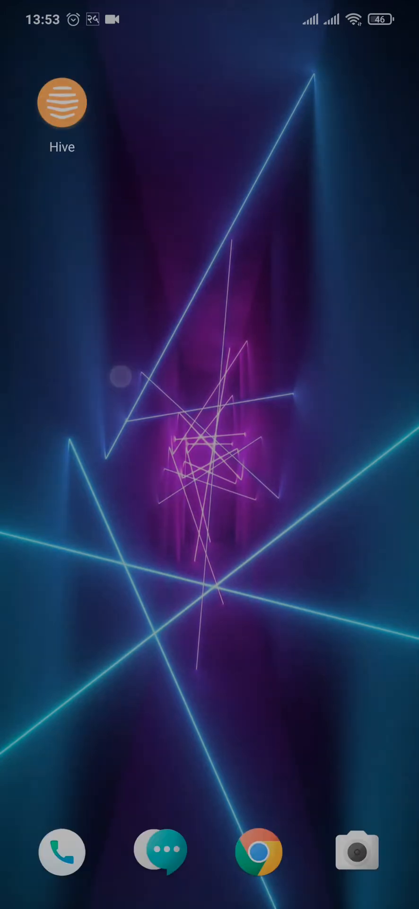
# - Pick up and set down the Hive icon, then search 'Pla' and review Hive's Play Store listing
pyautogui.moveTo(61, 102); pyautogui.dragTo(181, 292)
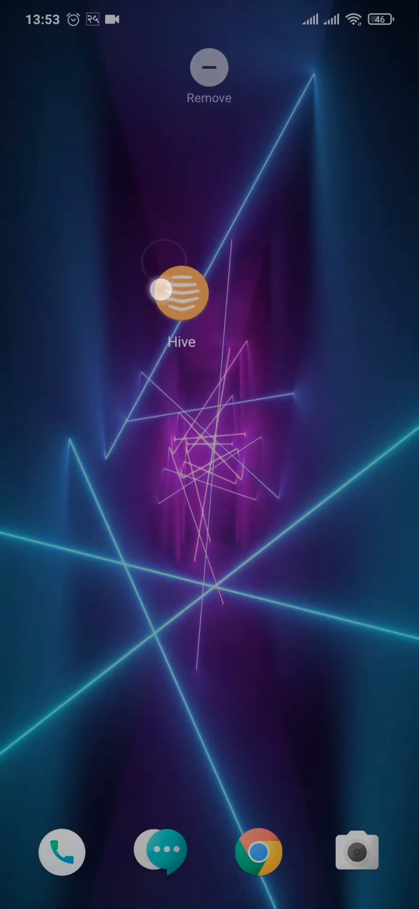
pyautogui.moveTo(182, 293); pyautogui.dragTo(62, 102)
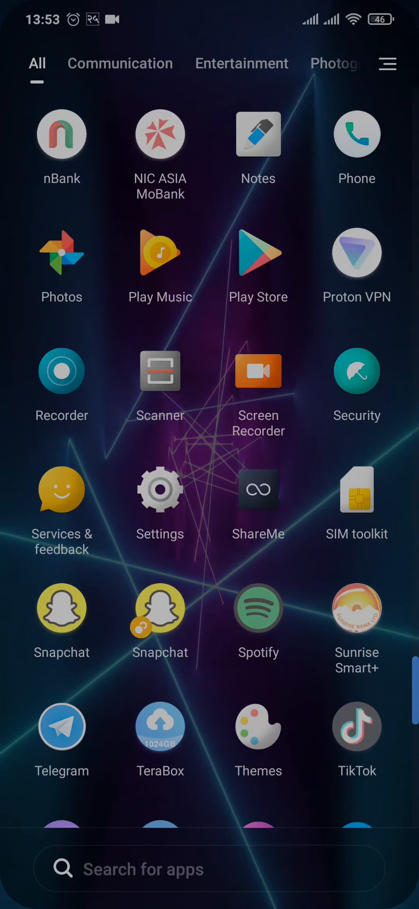
pyautogui.write('Pla')
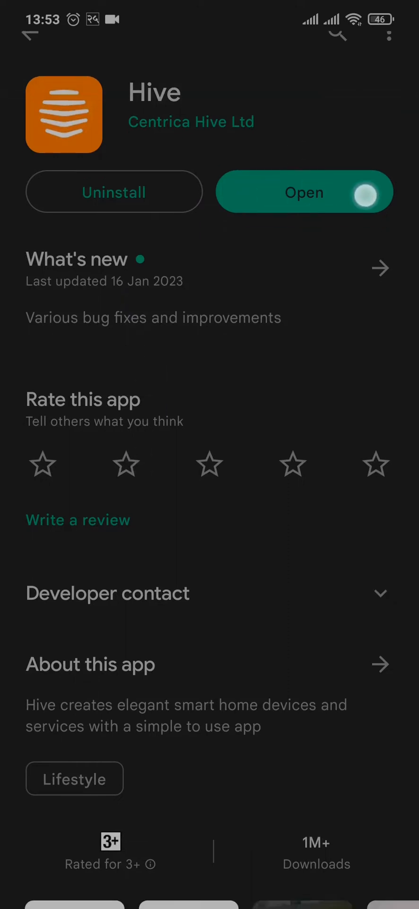
pyautogui.scroll(3)
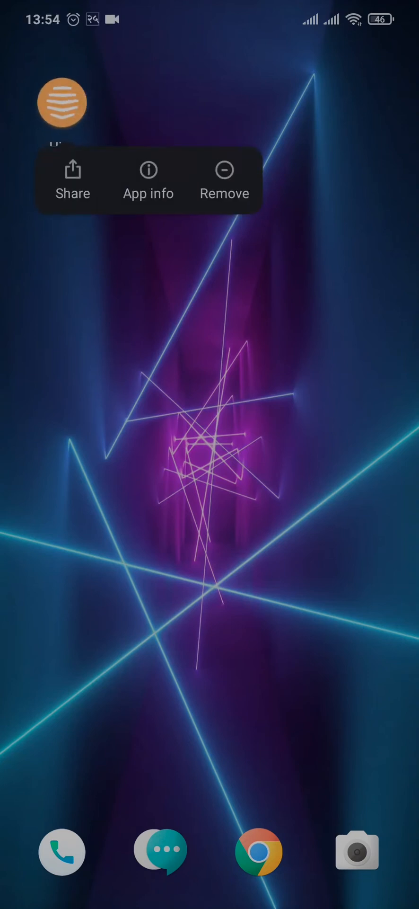
# - Bring up Hive's App info screen from its home-screen icon
pyautogui.click(149, 180)
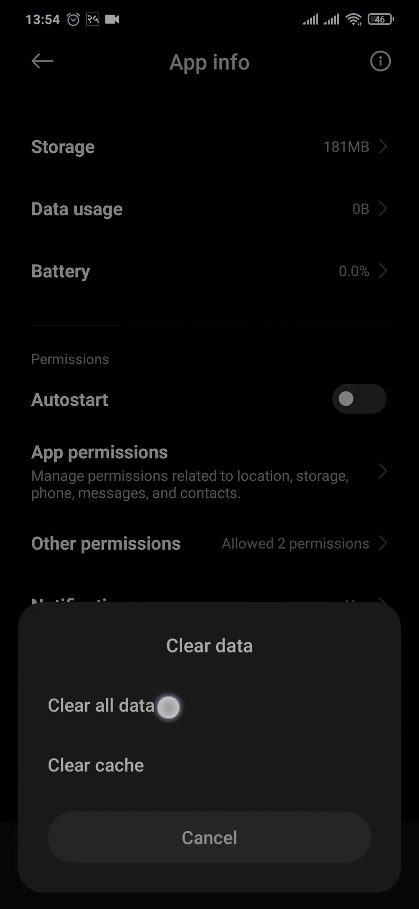
# - Clear all of Hive's stored data and force-stop the app
pyautogui.click(208, 836)
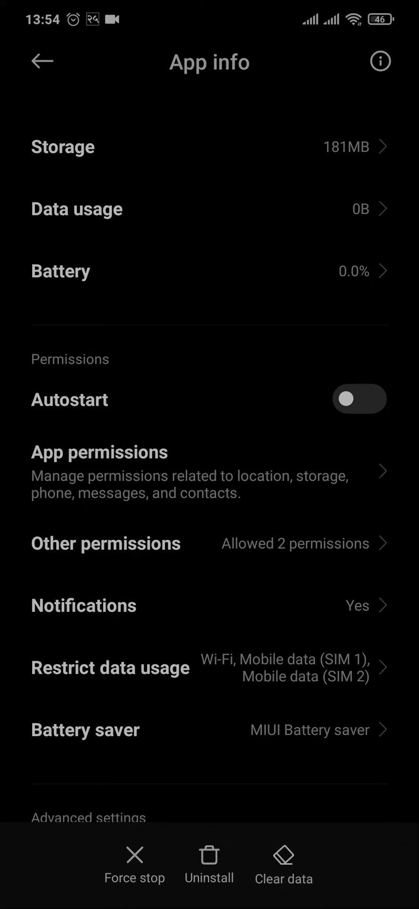
pyautogui.scroll(-3)
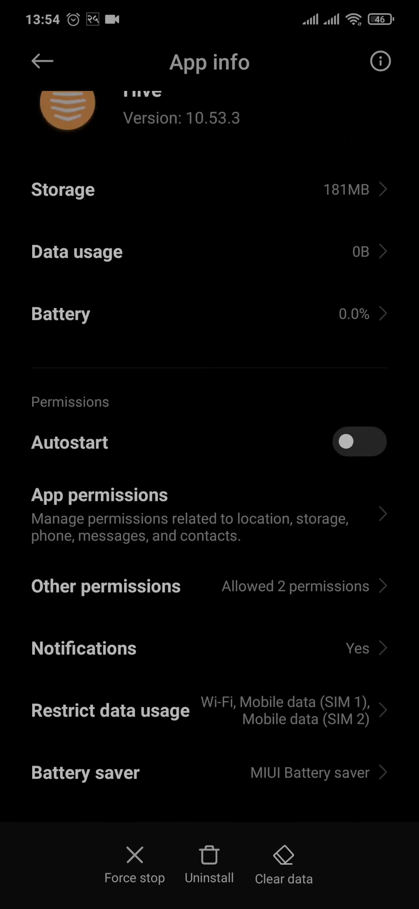
pyautogui.click(135, 862)
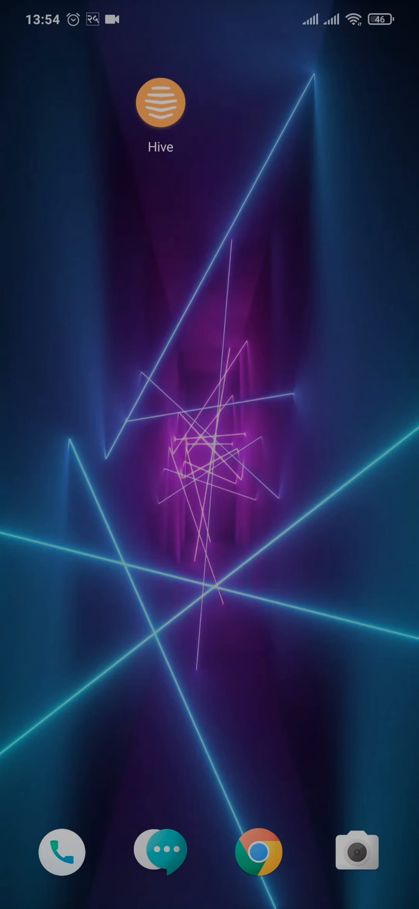
# - Swipe up to show the full app drawer
pyautogui.scroll(3)
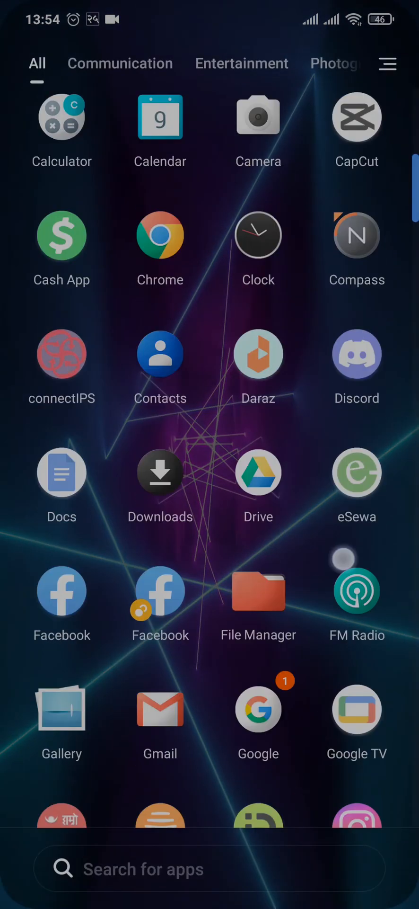